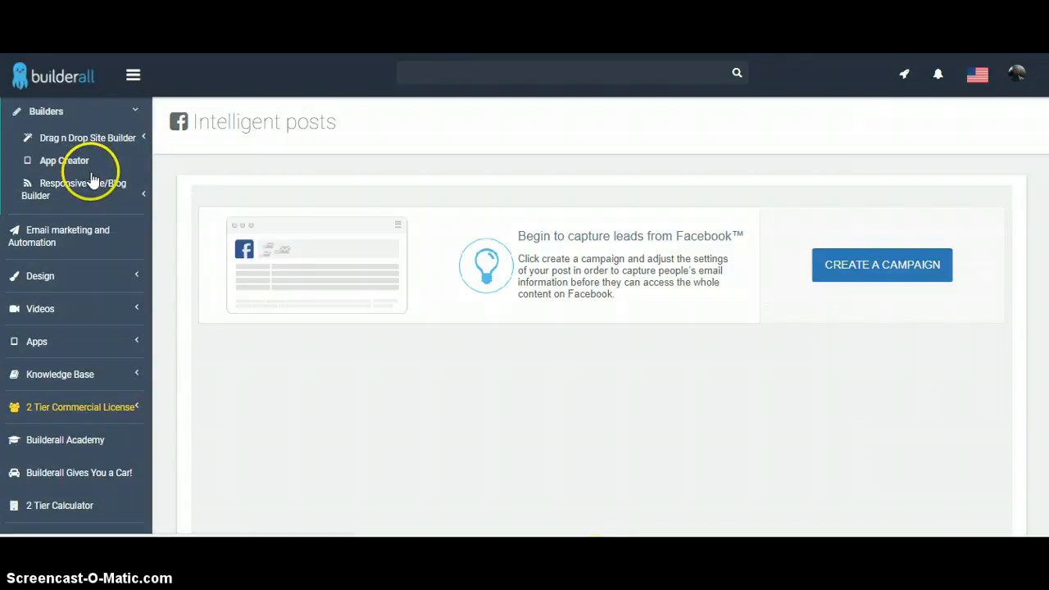
Expand Responsive Site/Blog Builder under Builders to reveal its options, including adding a blog
left_click(82, 189)
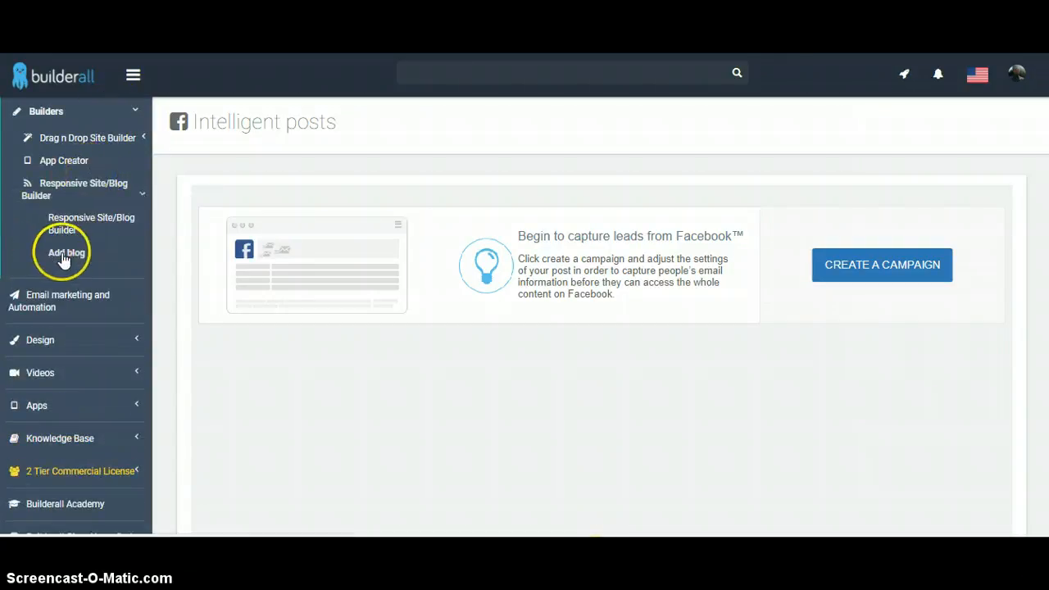
mouse_move(33, 301)
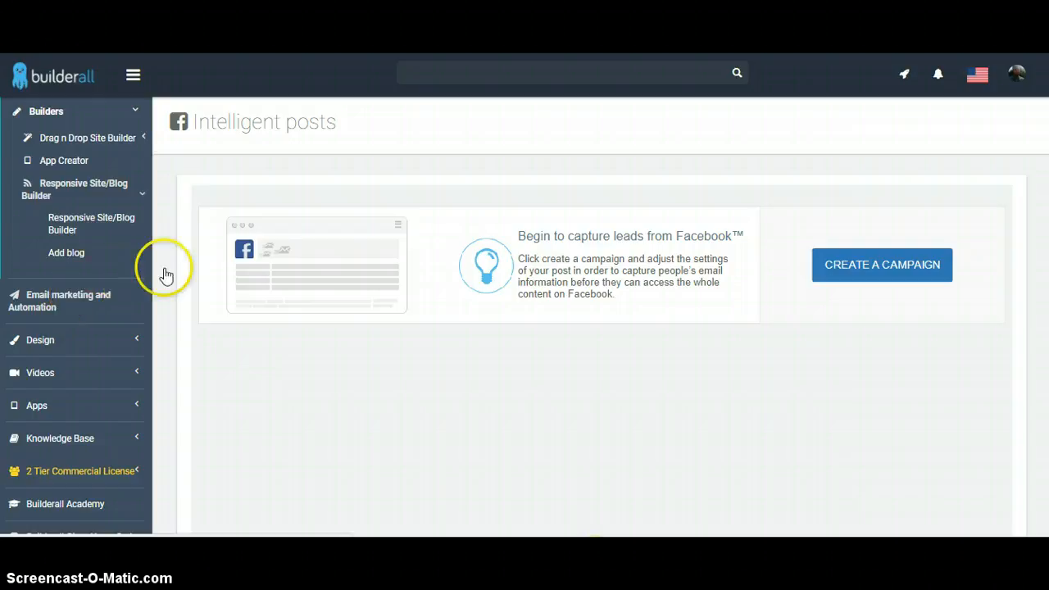
mouse_move(282, 381)
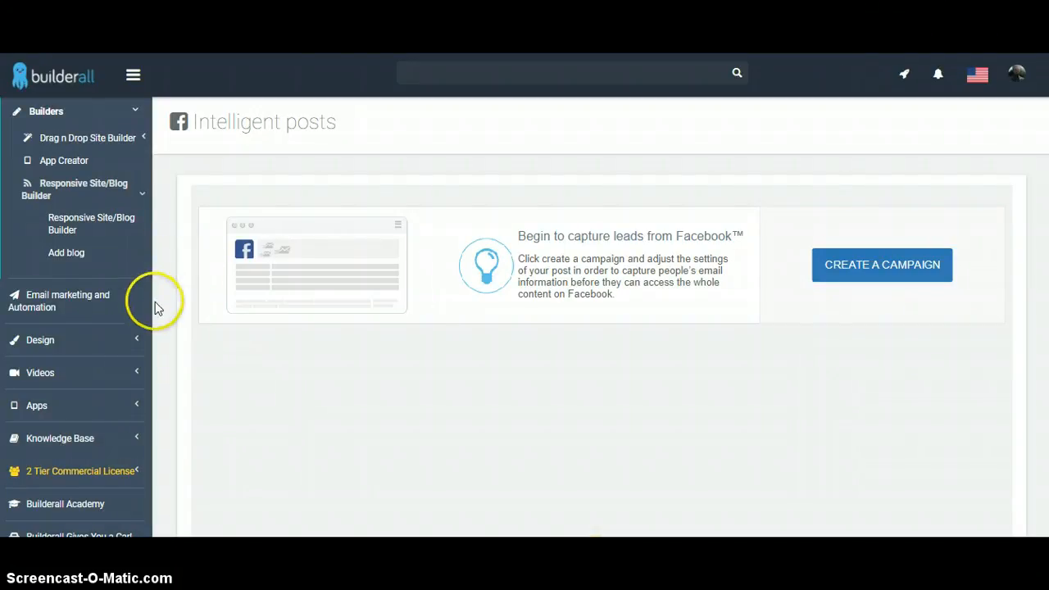
mouse_move(72, 365)
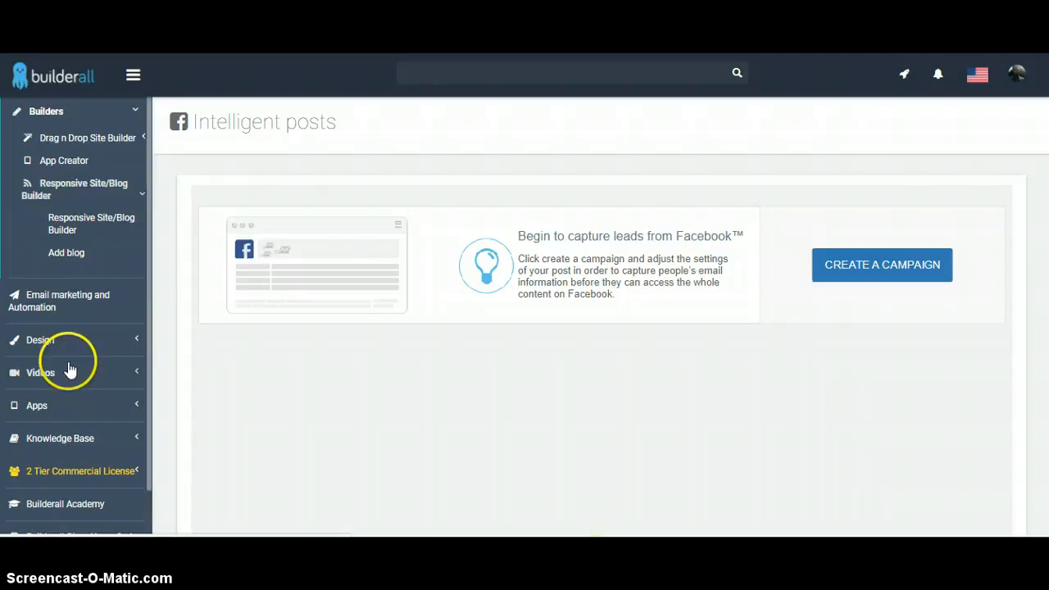
mouse_move(150, 340)
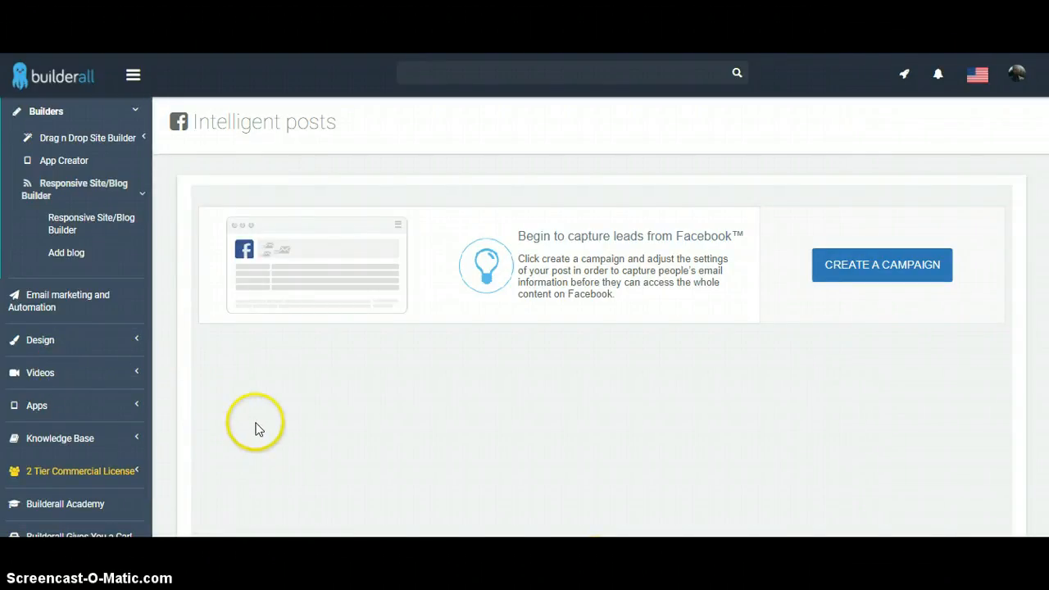
mouse_move(166, 402)
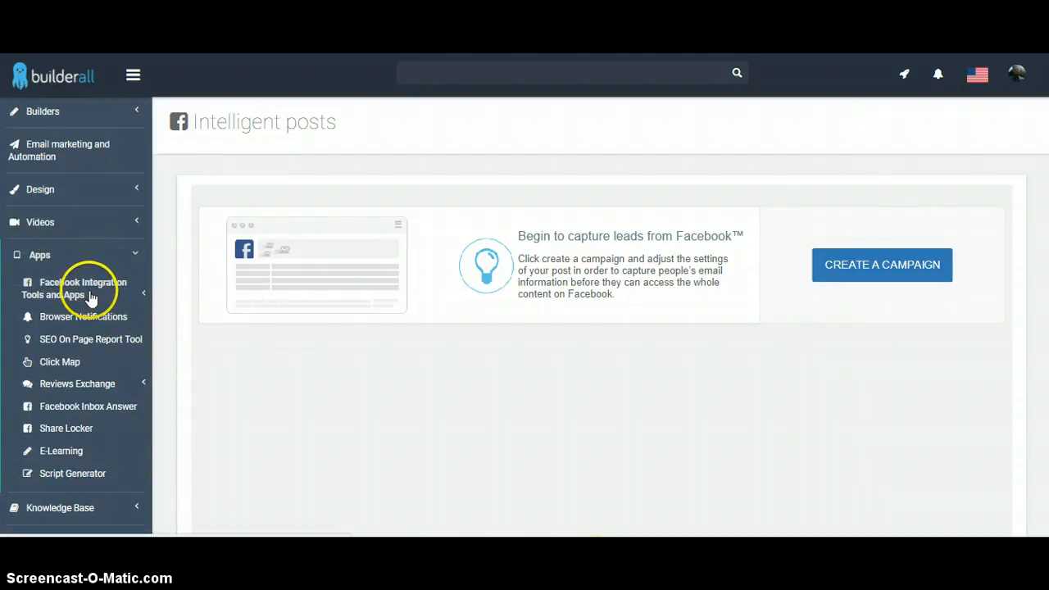
mouse_move(118, 299)
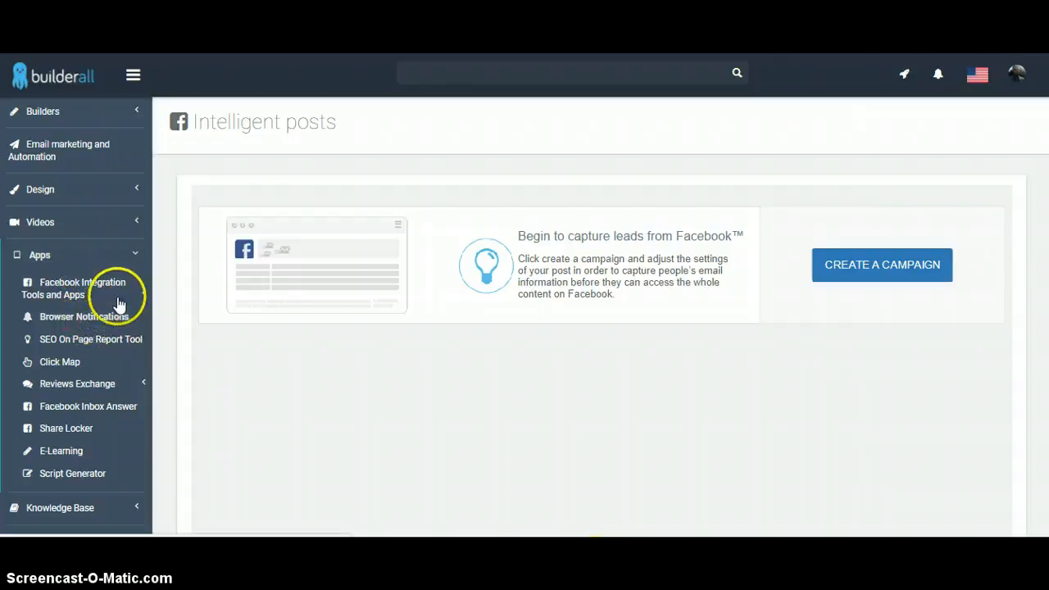
mouse_move(121, 317)
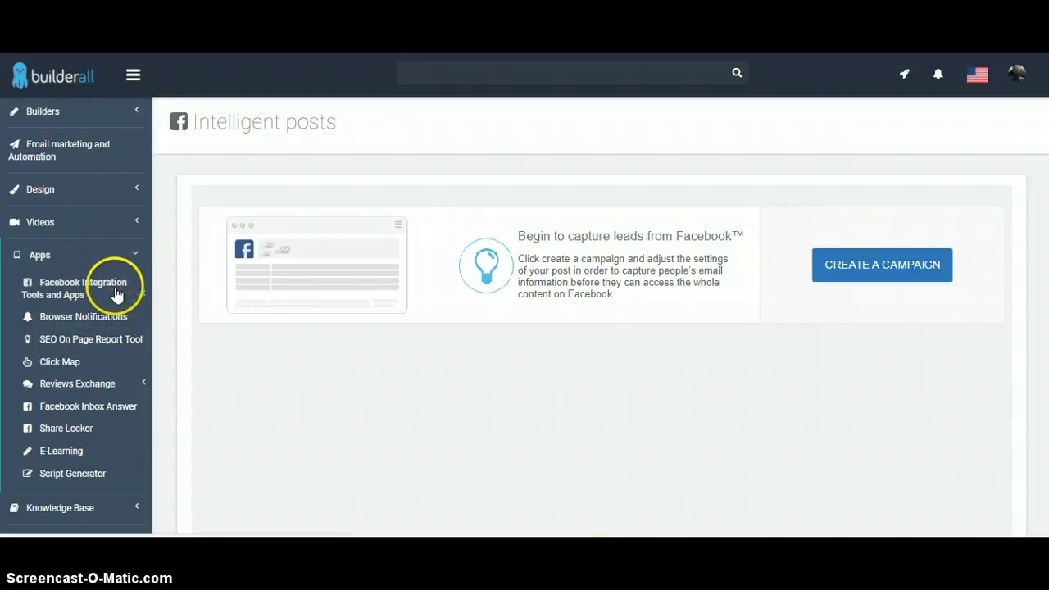
mouse_move(98, 317)
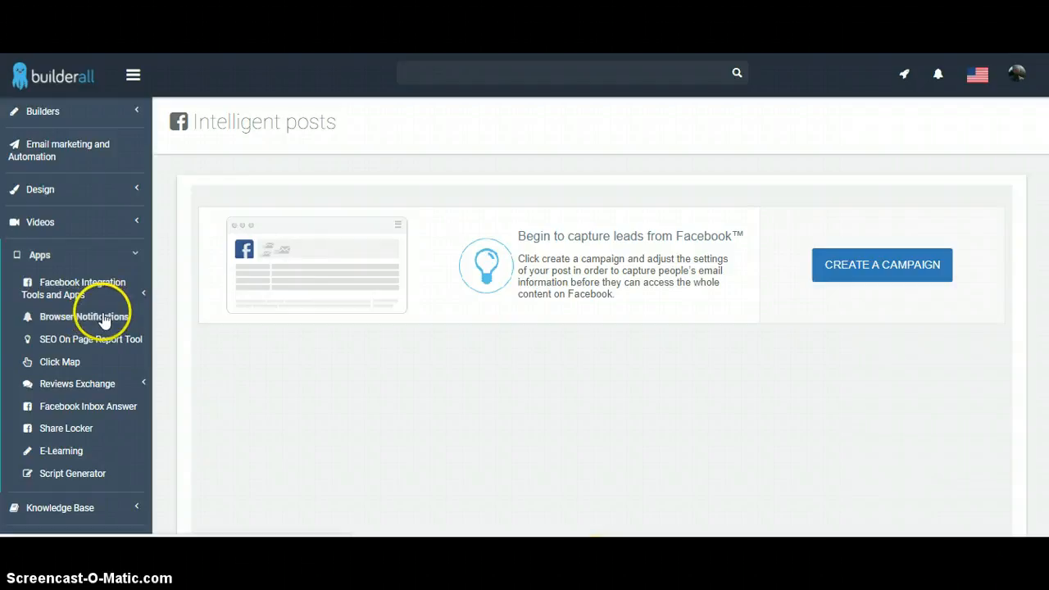
mouse_move(84, 379)
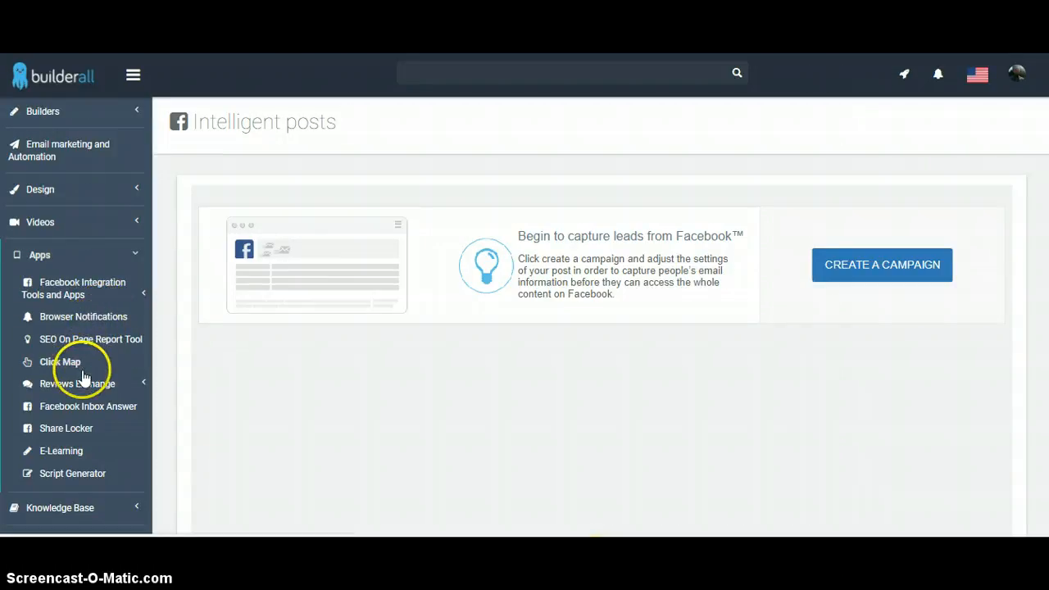
mouse_move(105, 411)
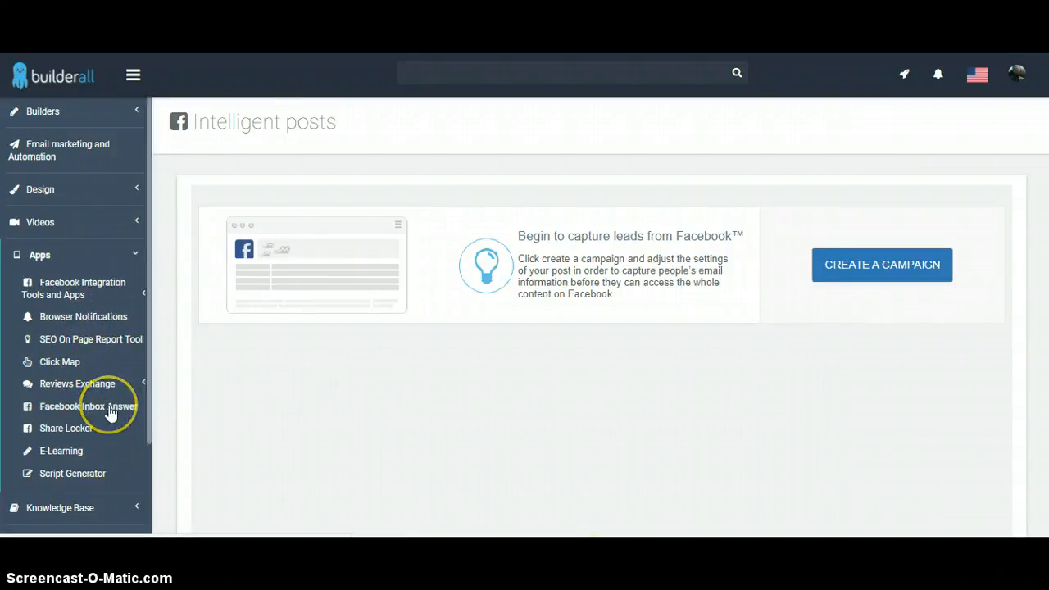
Launch the Facebook Inbox Answer app from the Apps menu
left_click(88, 405)
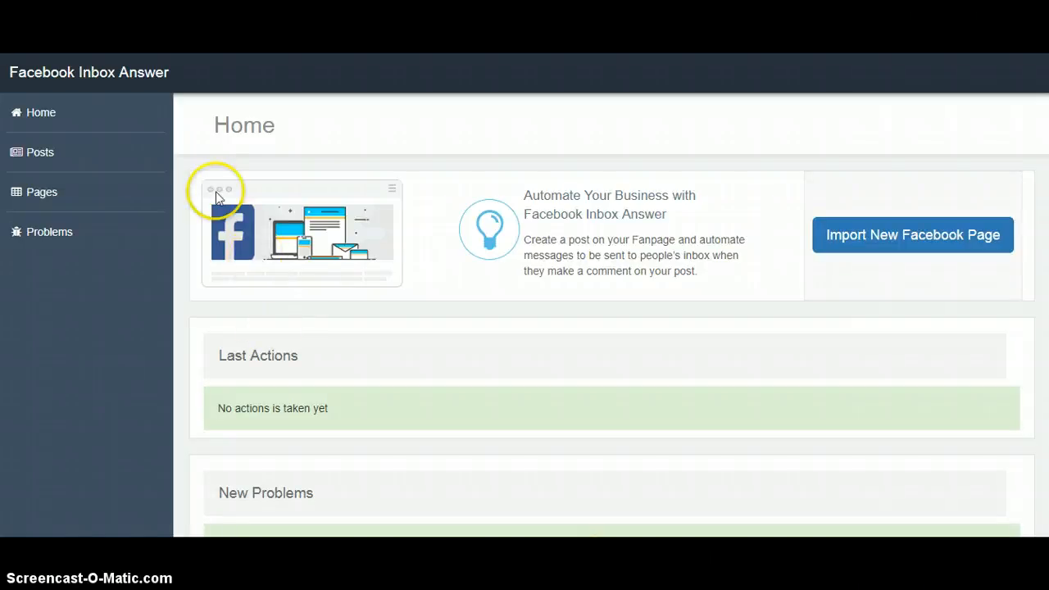
mouse_move(72, 164)
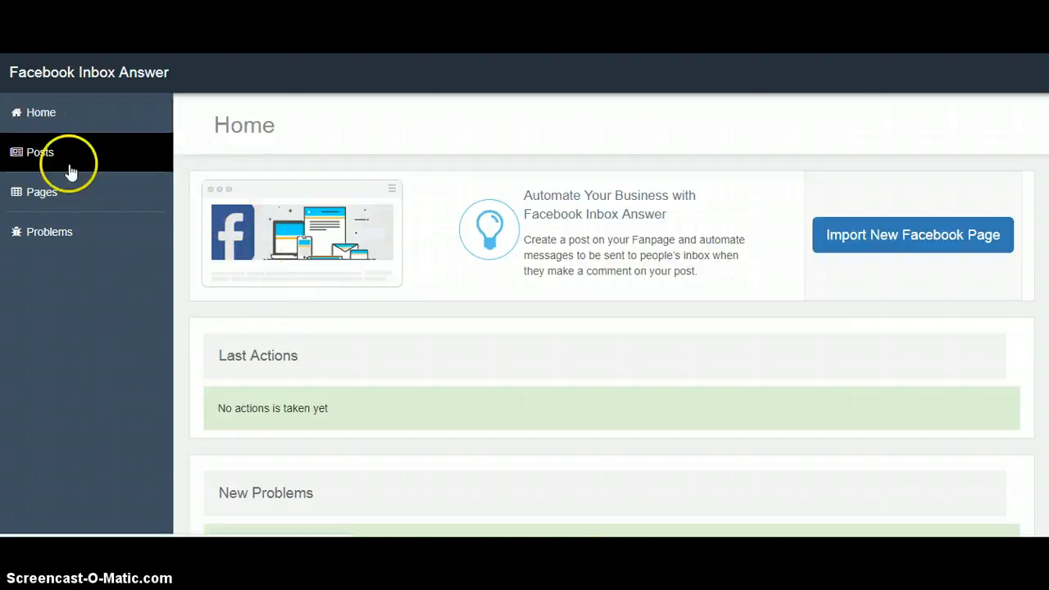
Show the Pages list with the three linked Facebook pages
left_click(41, 191)
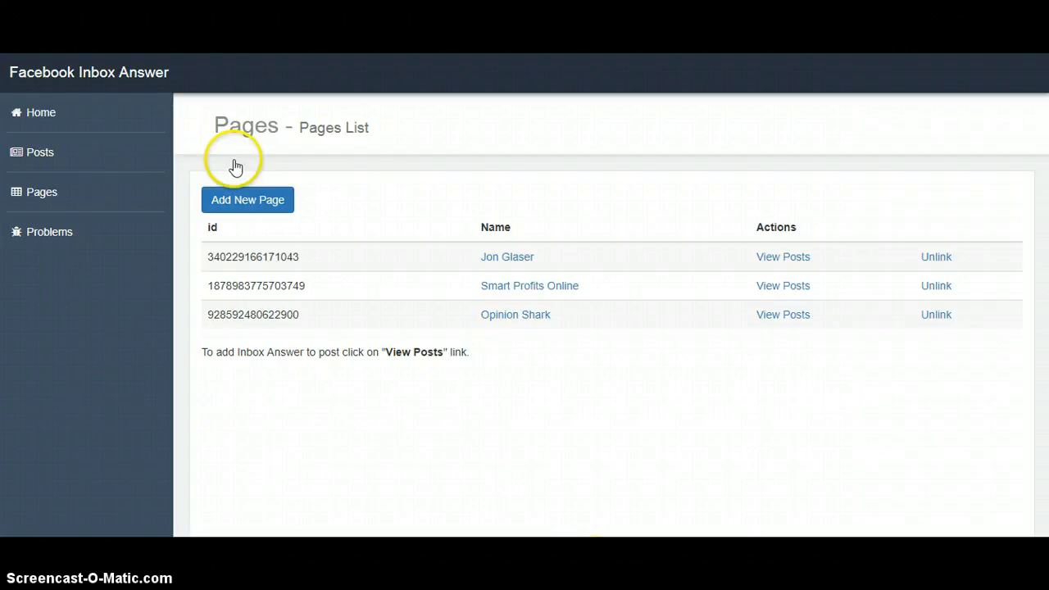
mouse_move(665, 238)
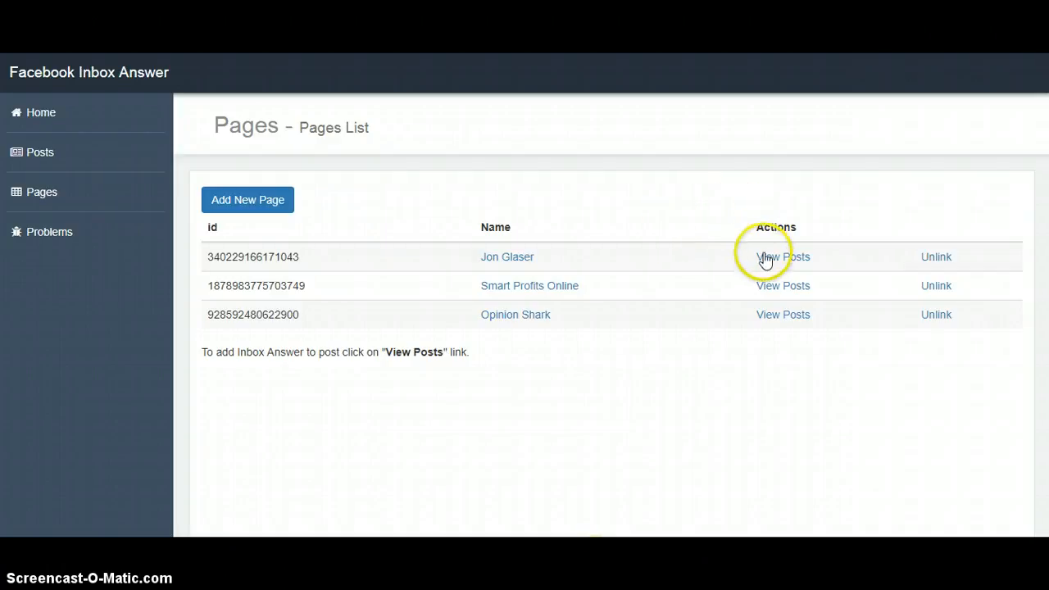
View the posts of the first linked page, Jon Glaser
left_click(782, 257)
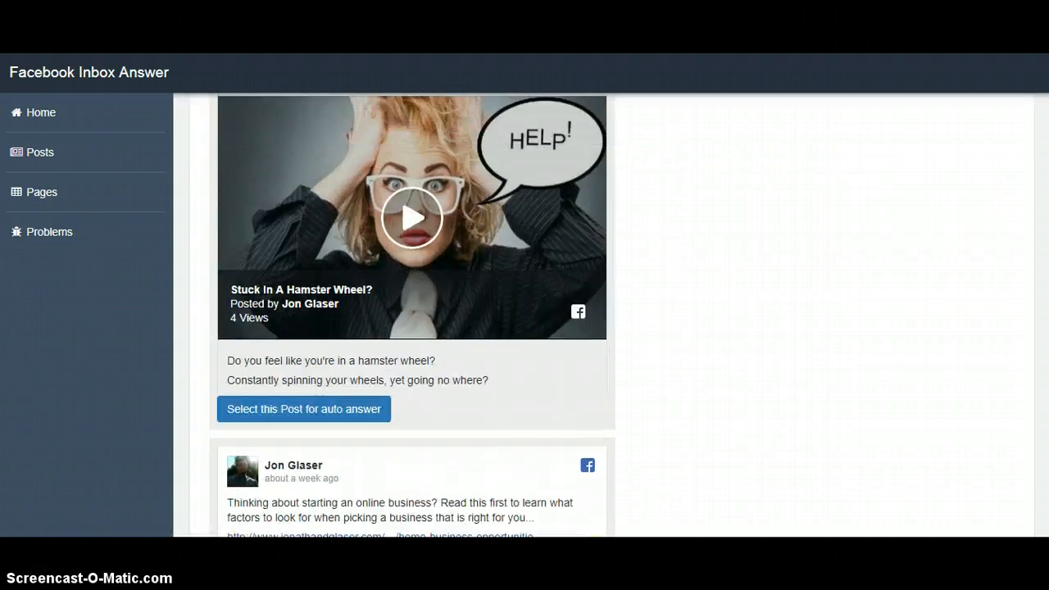
Select the 'Stuck In A Hamster Wheel?' video post for auto answer
scroll("down", 3)
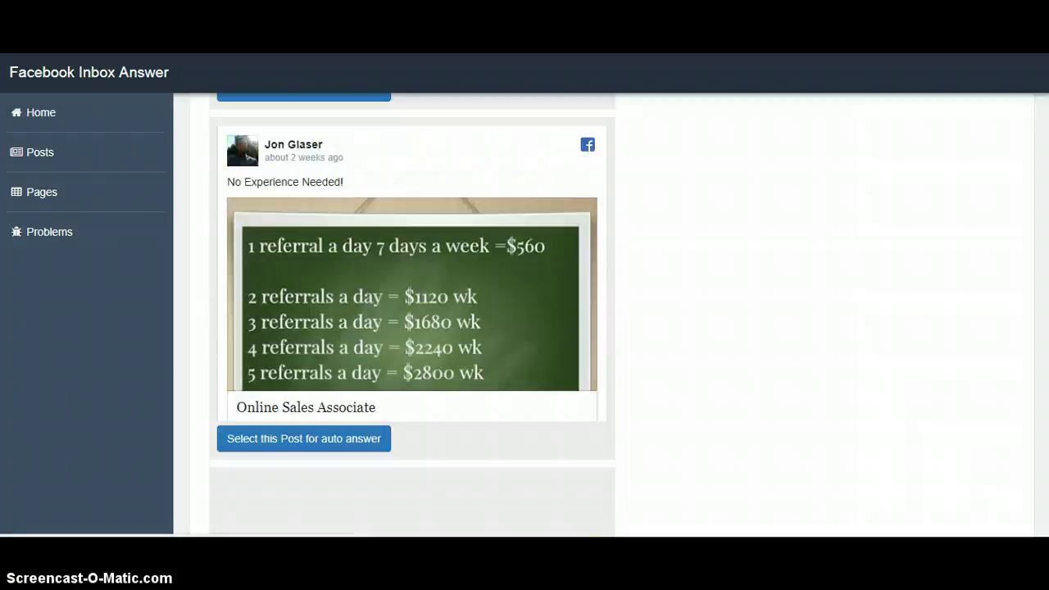
scroll("down", 3)
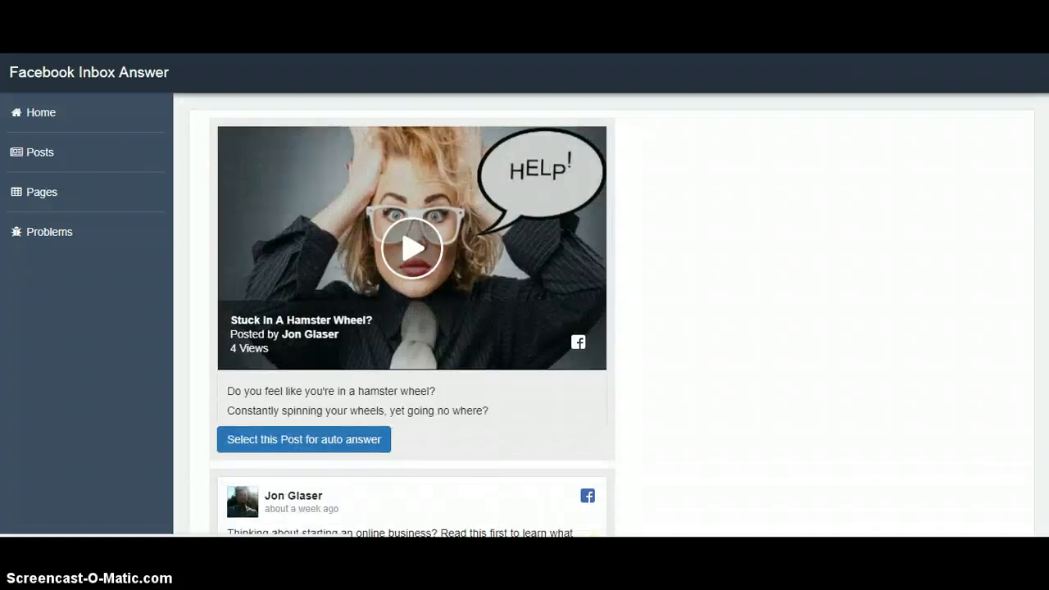
scroll("down", 3)
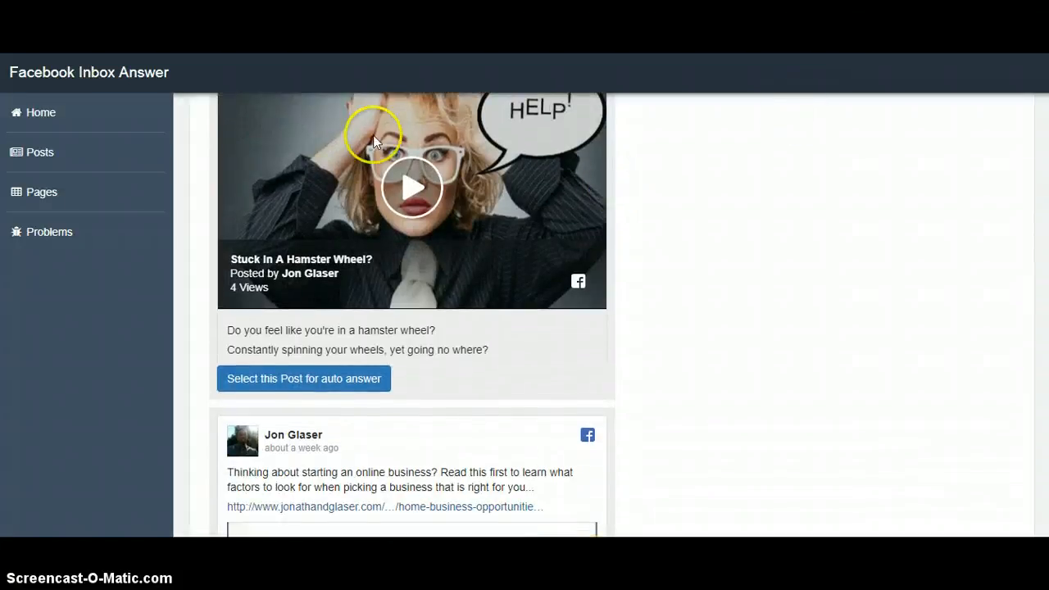
mouse_move(525, 190)
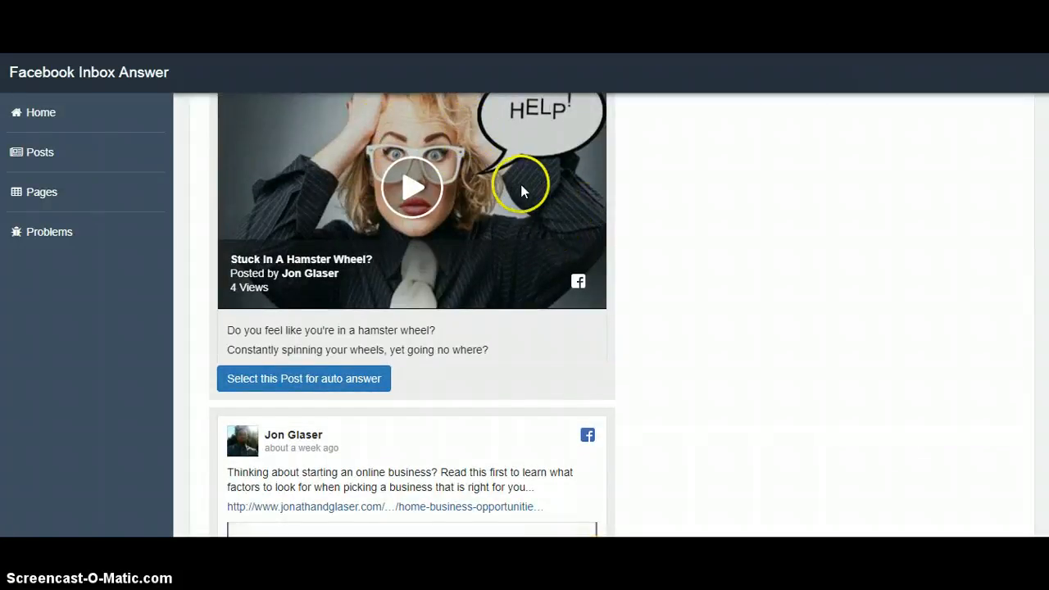
mouse_move(331, 320)
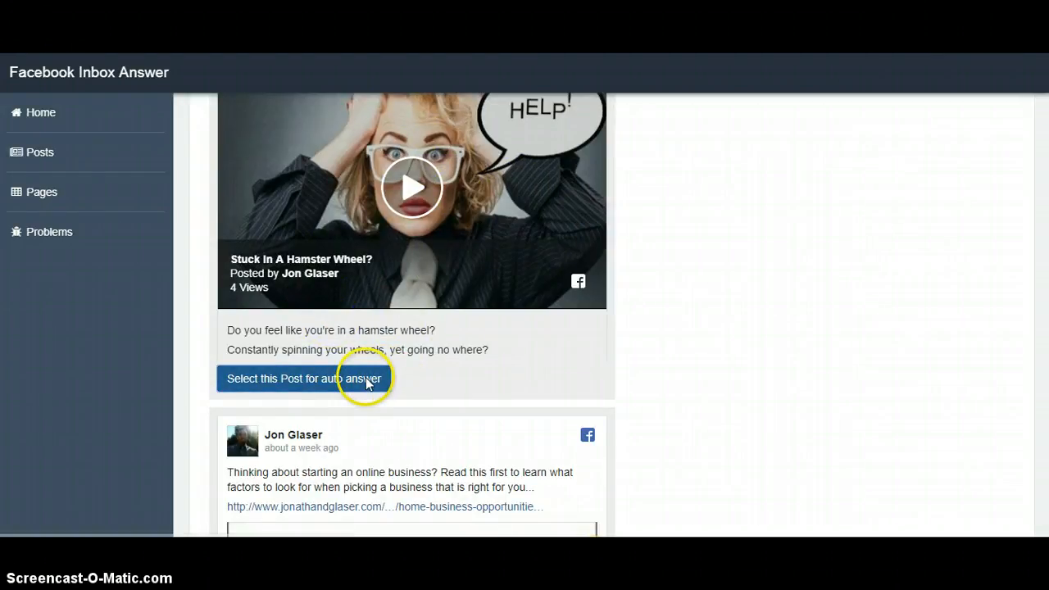
left_click(305, 377)
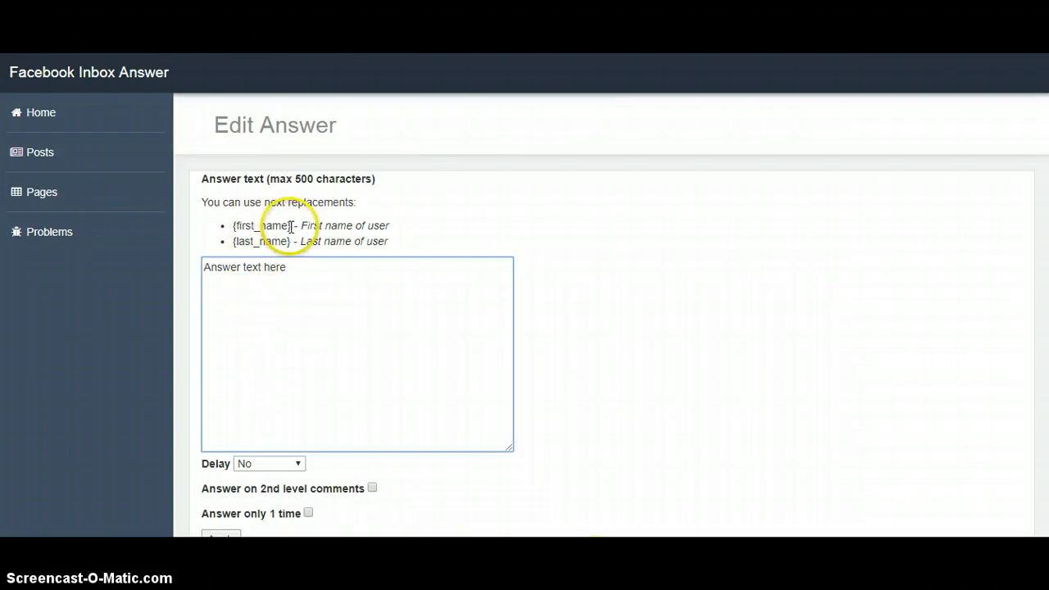
Write the greeting 'Hey {first_name}', thanks for the ad response, and the link placeholder
double_click(260, 225)
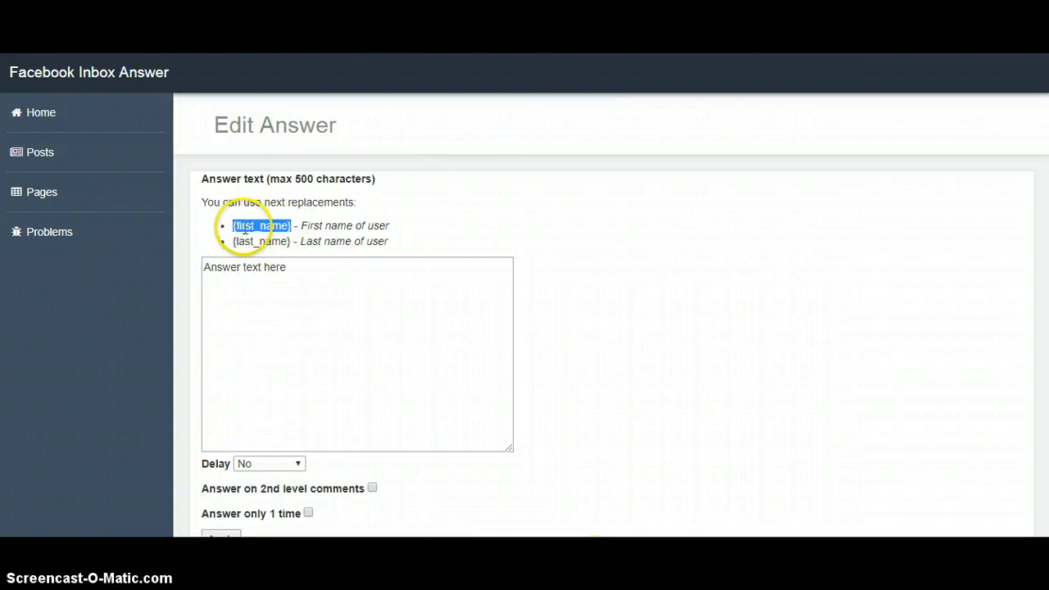
mouse_move(264, 264)
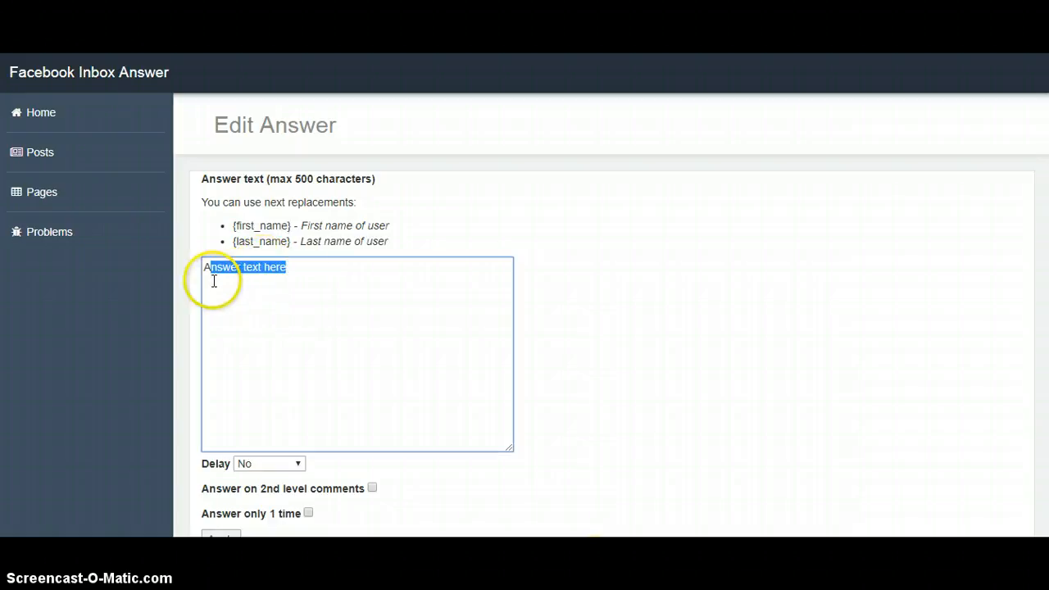
type("Hy")
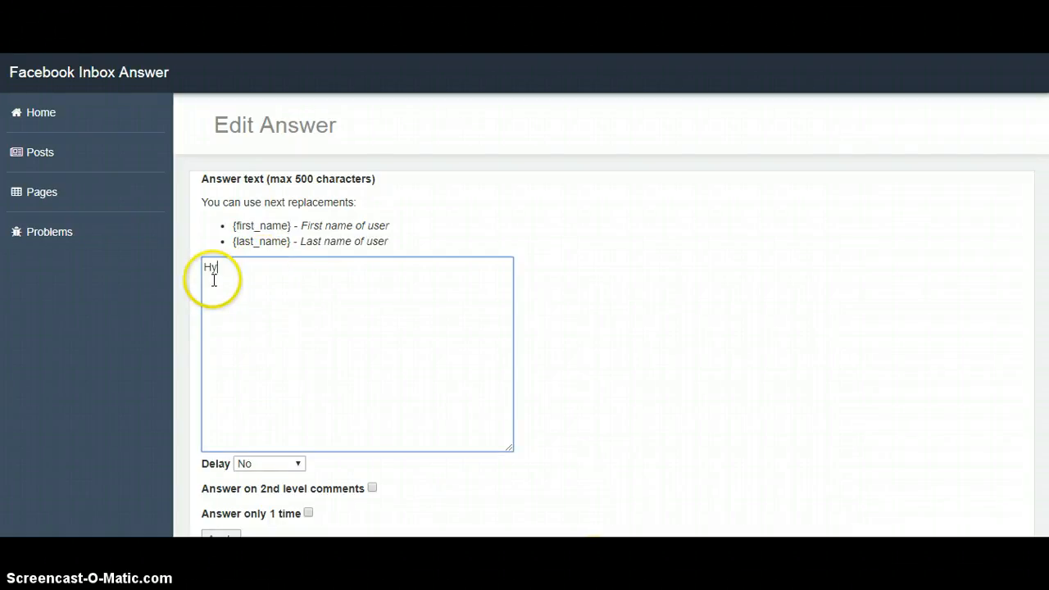
type("ey {first_name}")
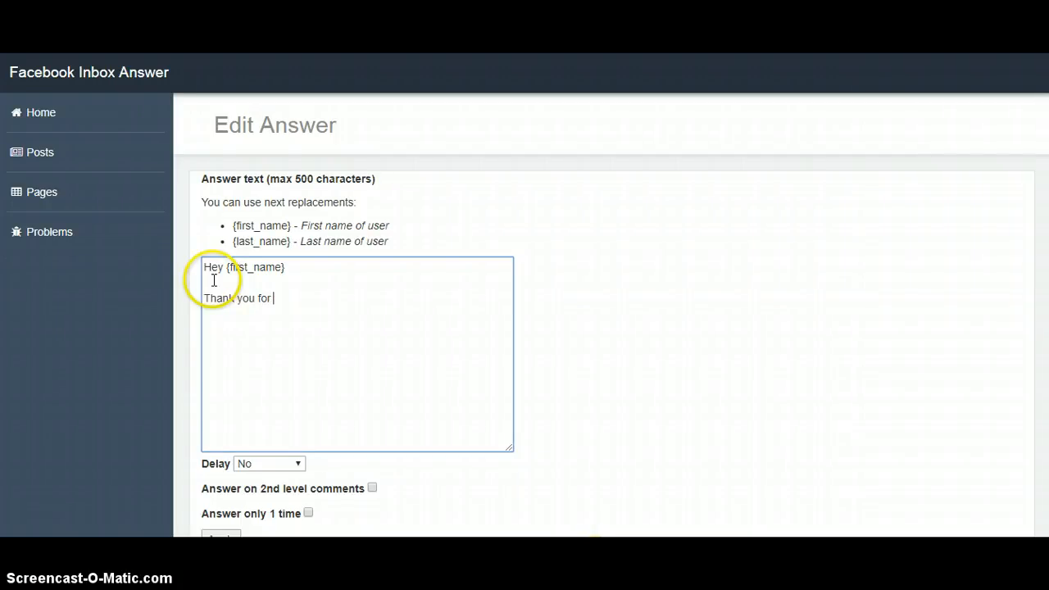
type("responding")
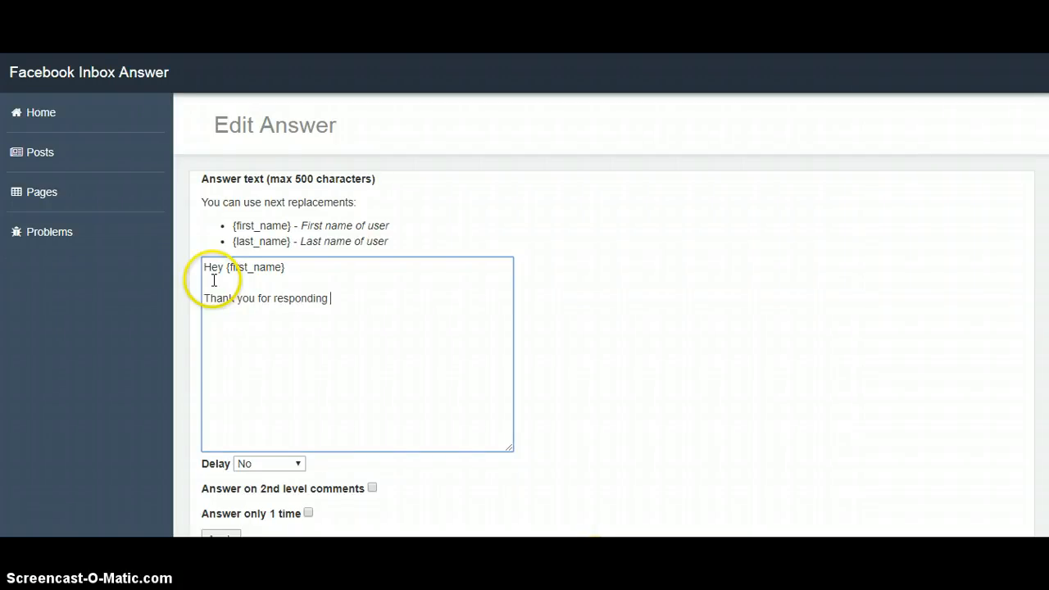
type("my ad.")
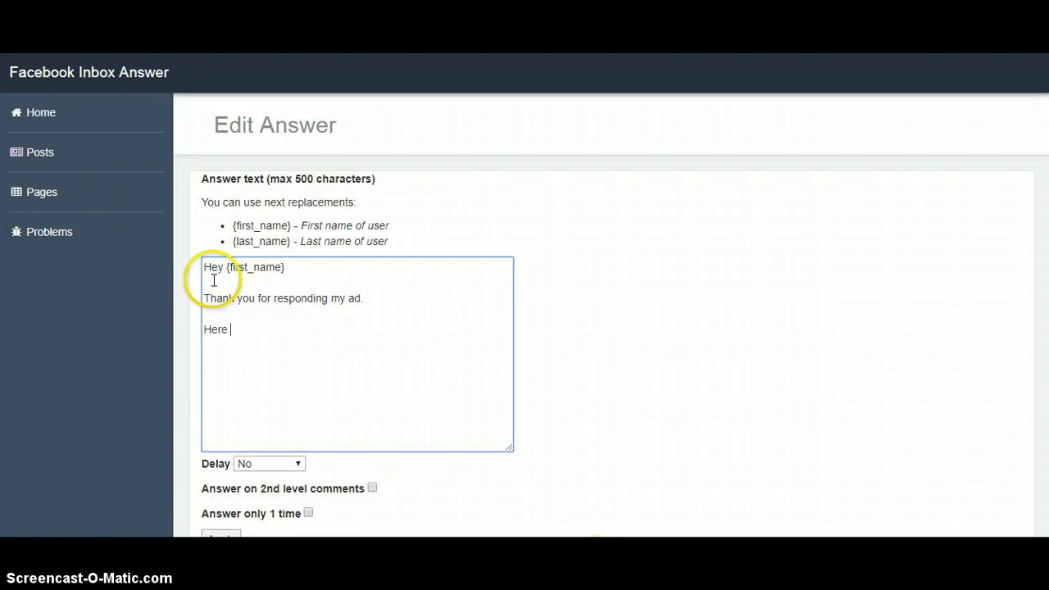
type("is the detail")
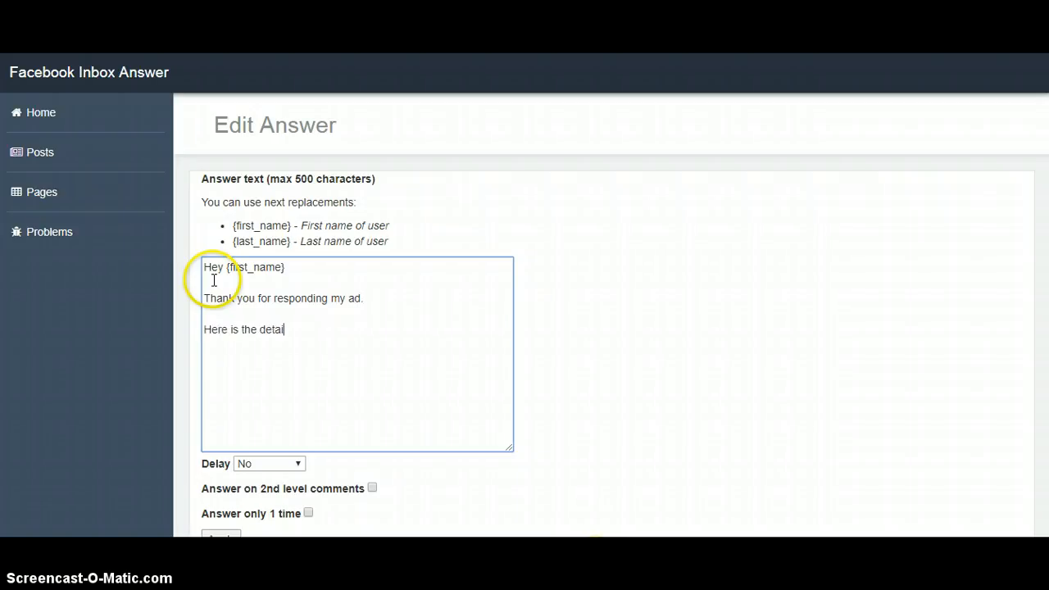
key("BackSpace")
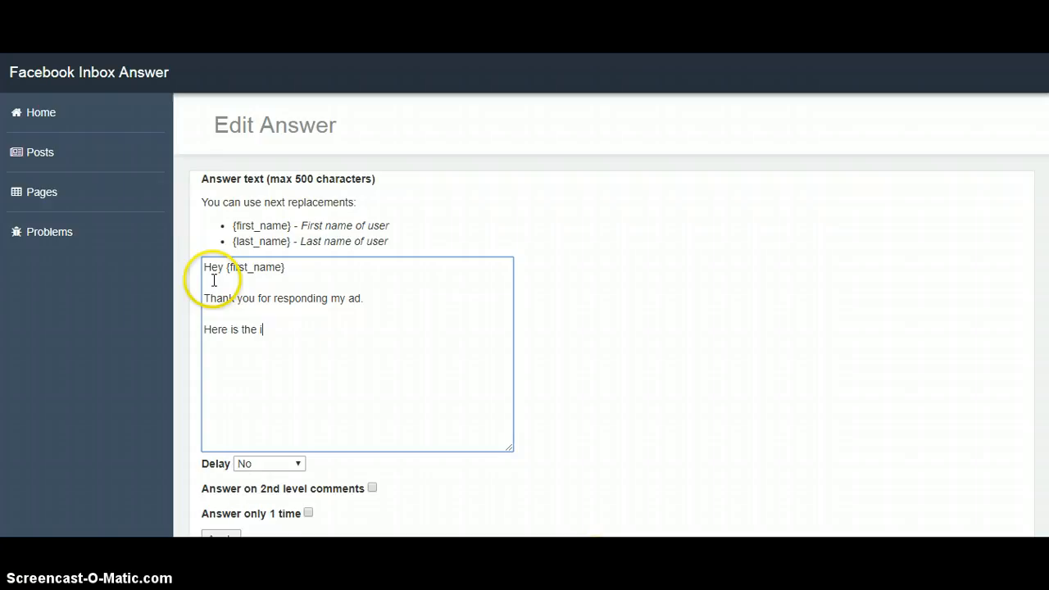
type("nfo you re")
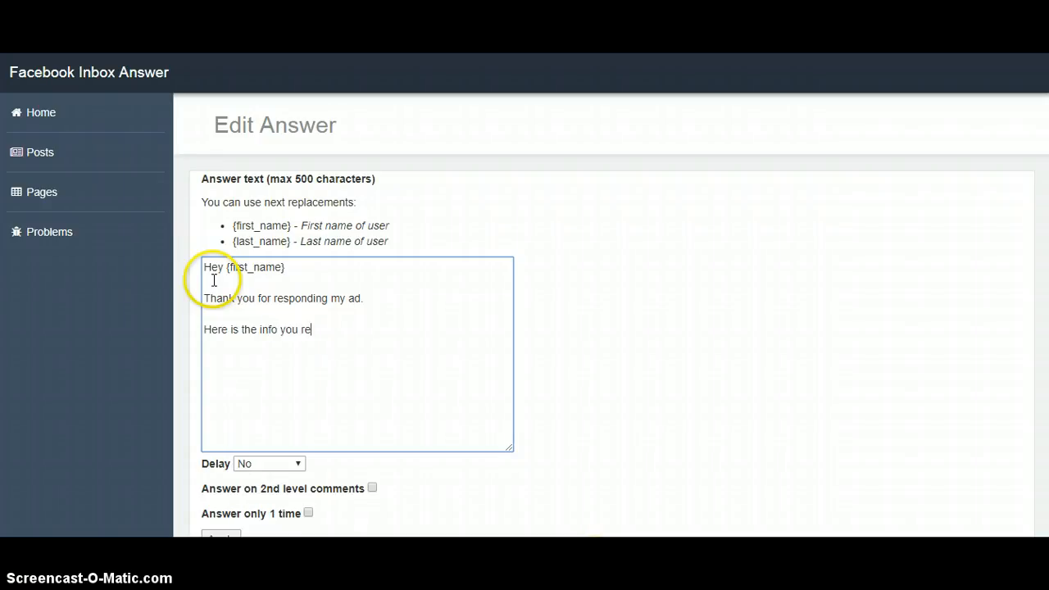
type("quested:")
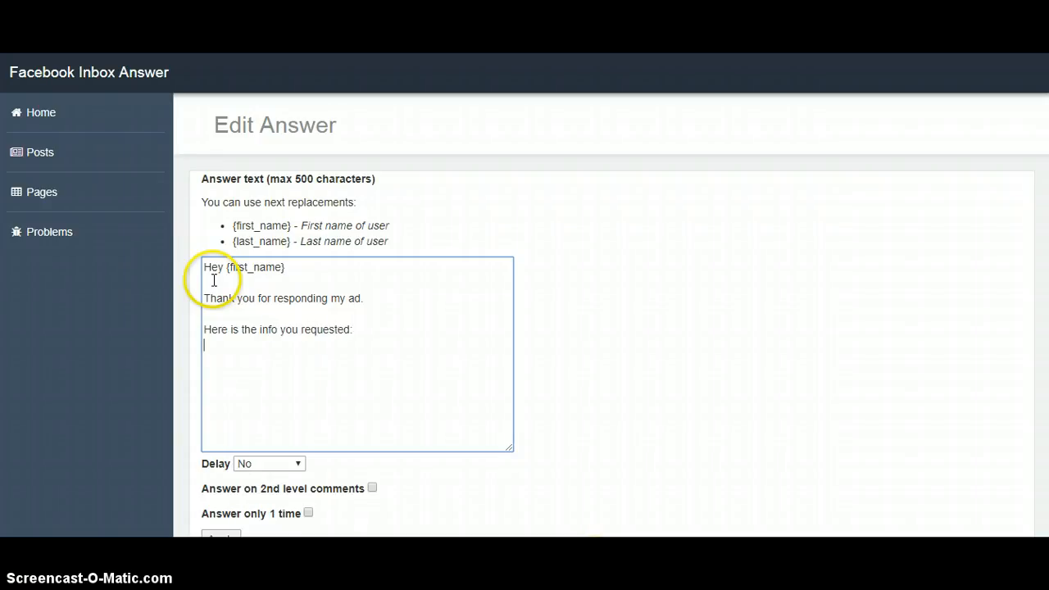
type("your link")
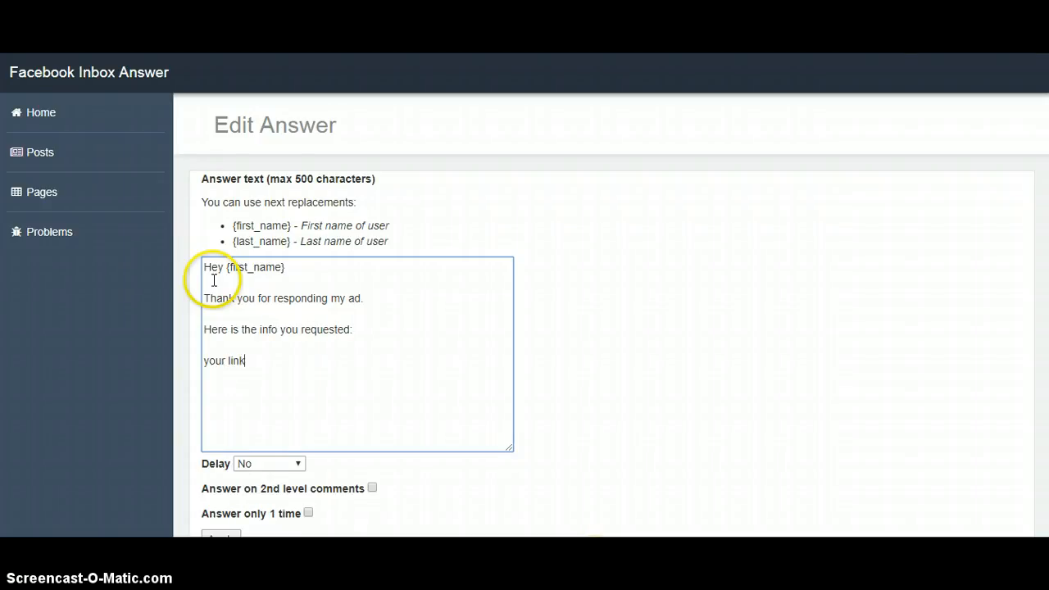
type("here")
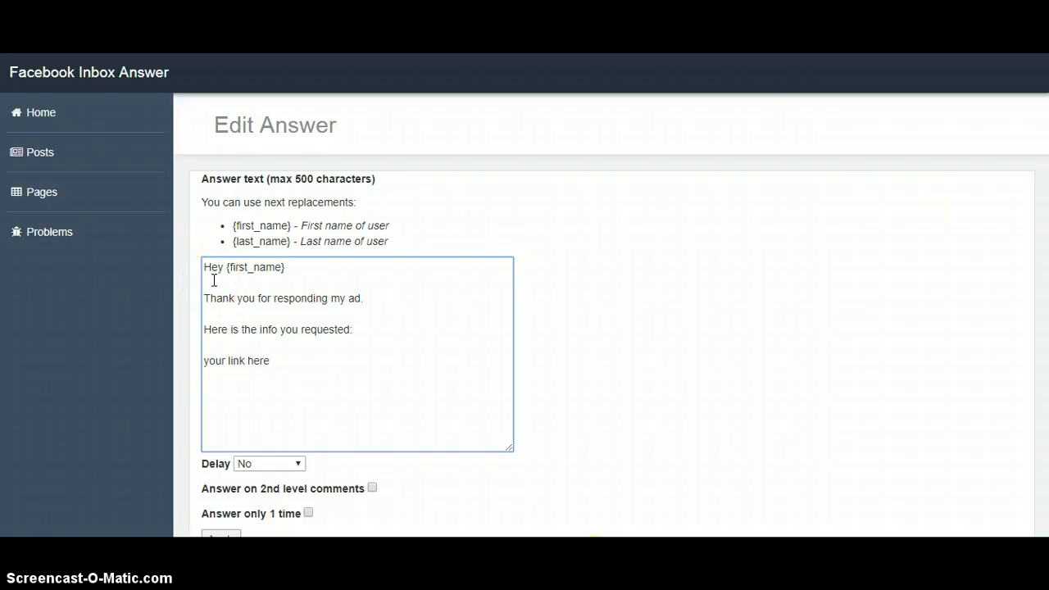
Add the request to view it and reply ASAP, then the 'Cheers,' sign-off
type("Please be sure to")
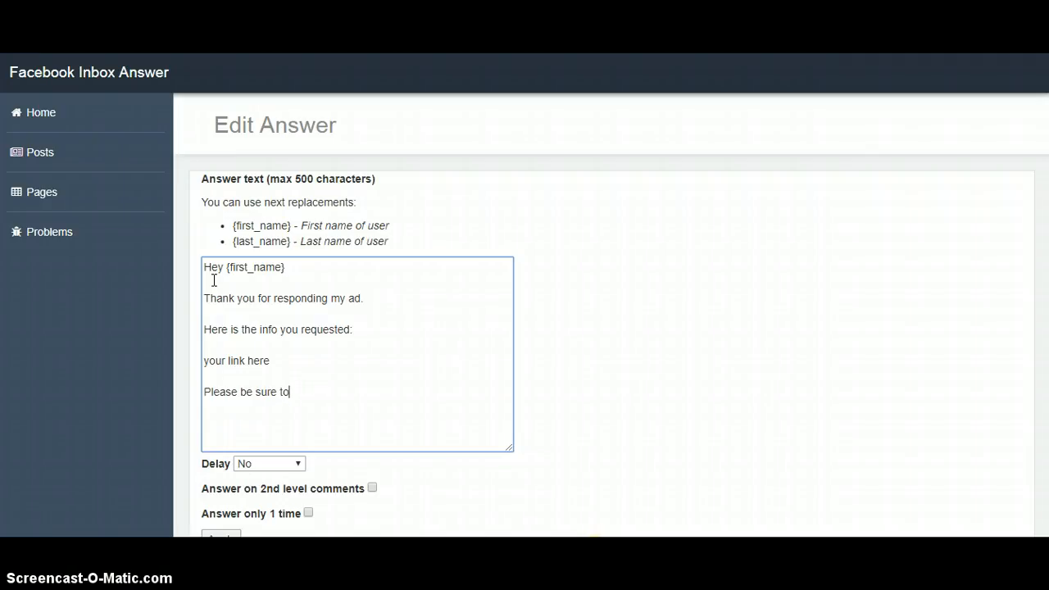
type("view it and get ba")
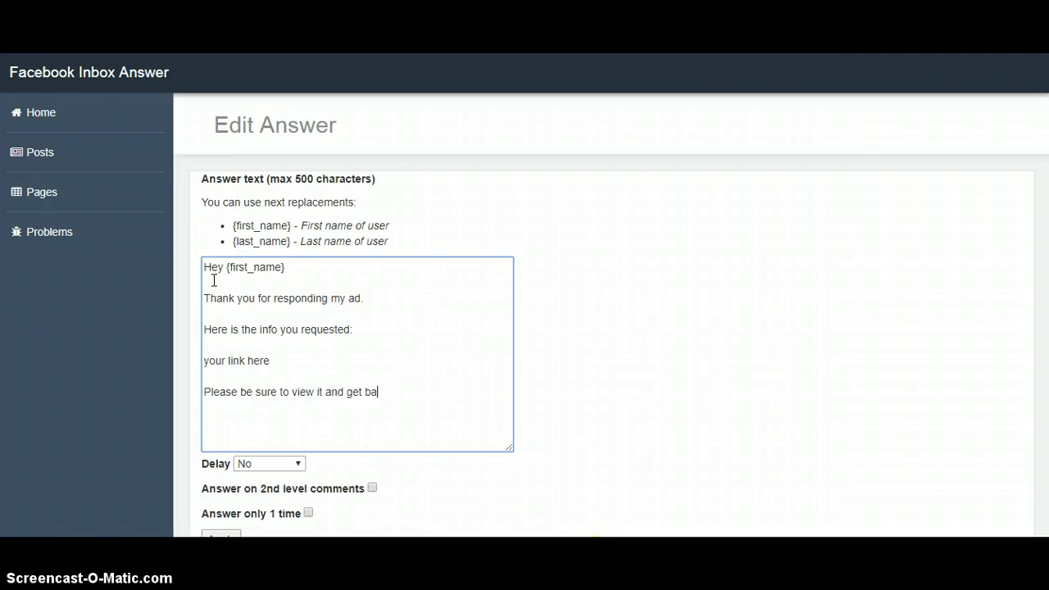
type("ck to m")
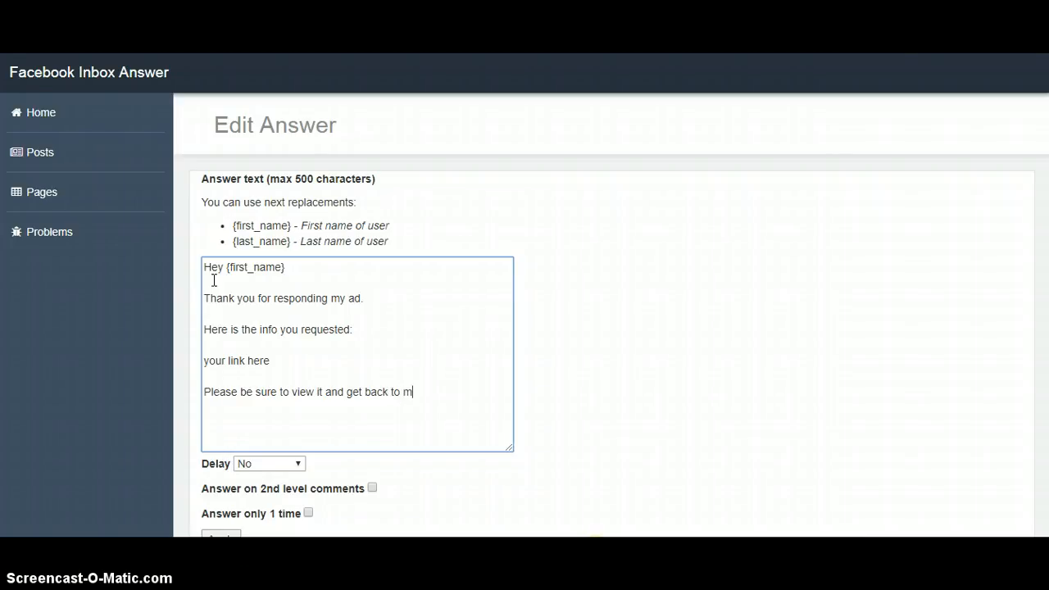
type("e ASAP so we can s")
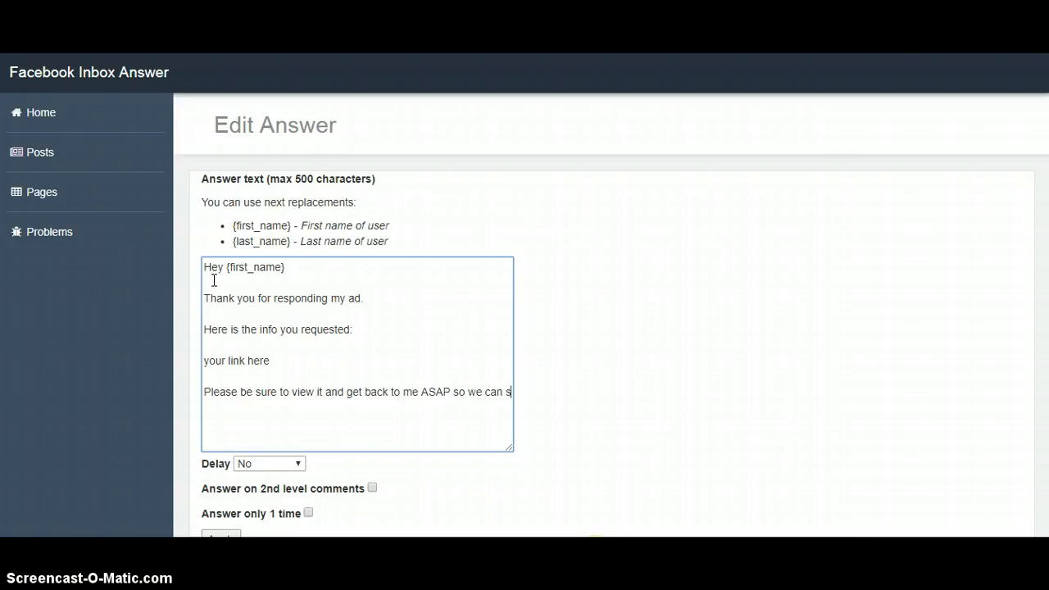
type("discuss the ne")
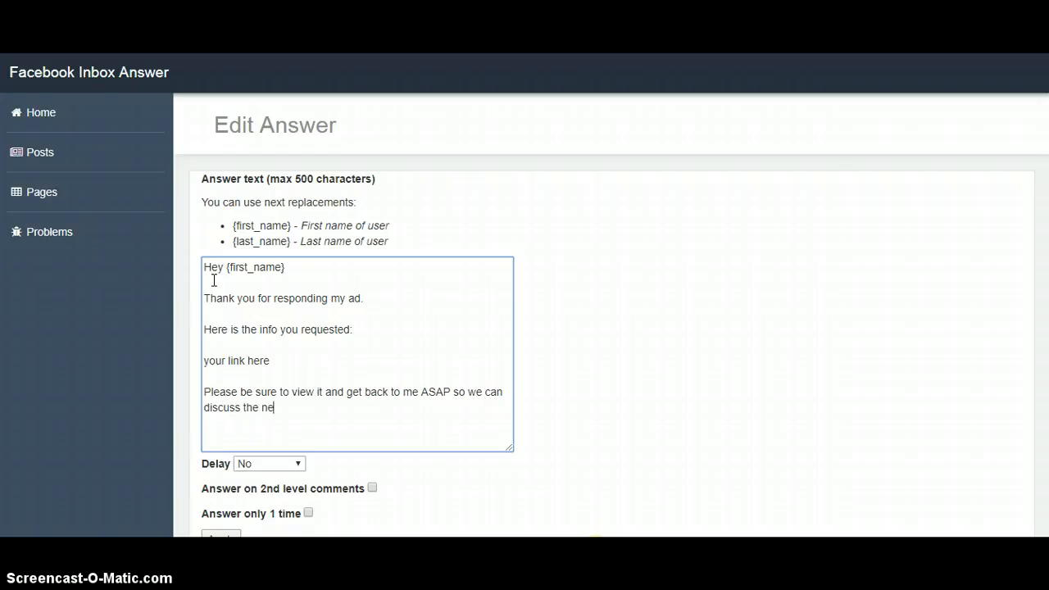
type("xt step.")
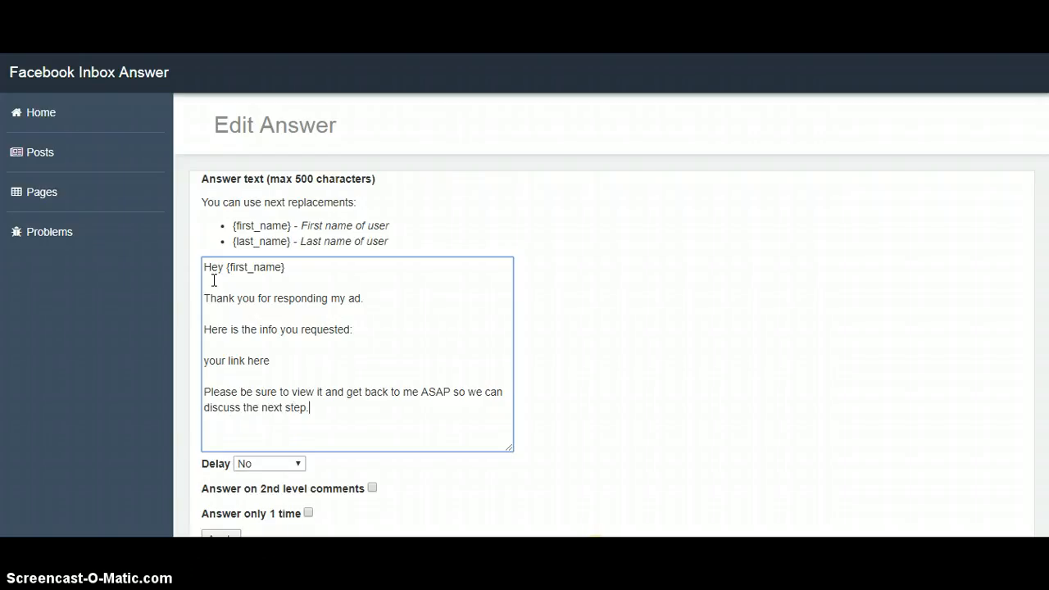
type("Cheers")
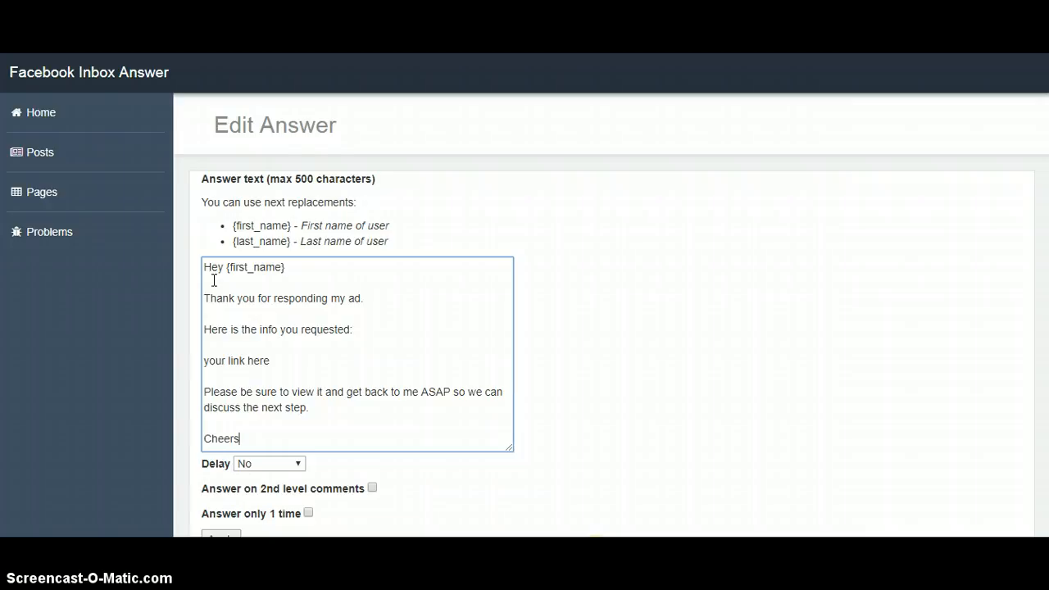
type(",")
type("Your name.")
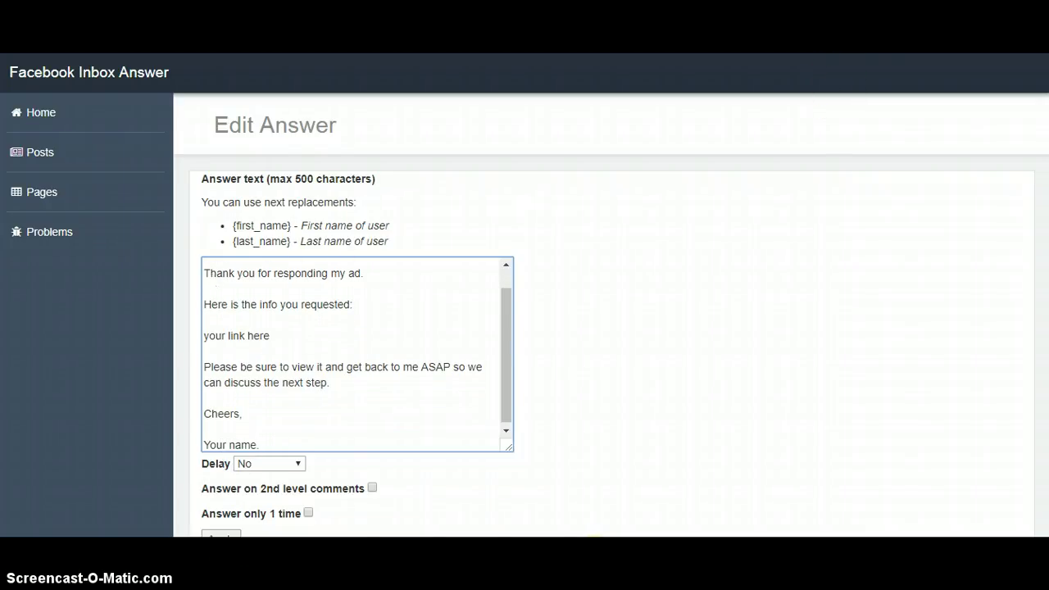
Enable 'Answer on 2nd level comments' and display the Delay dropdown choices
scroll("down", 3)
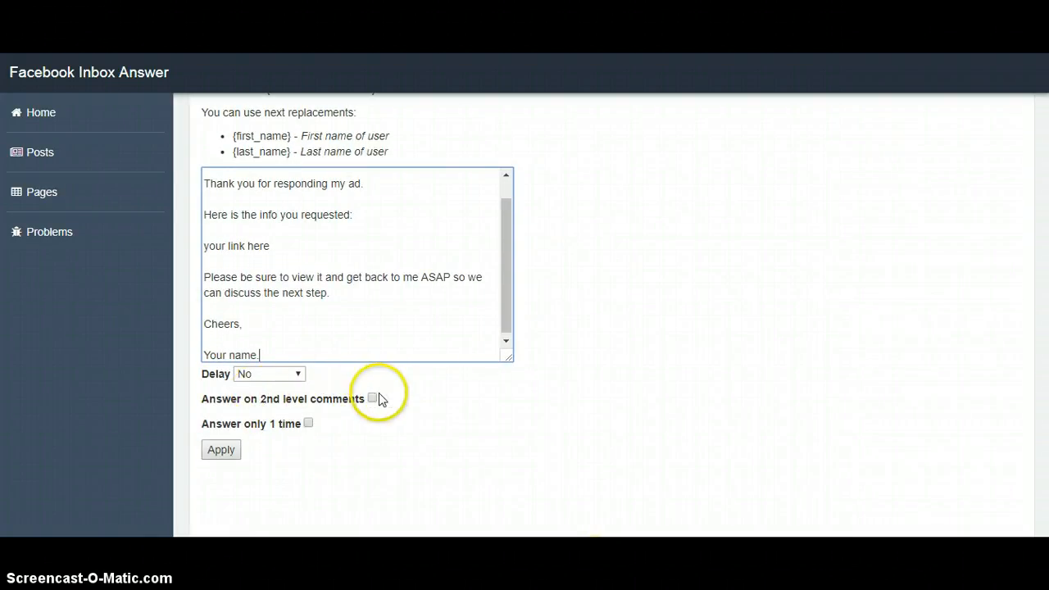
left_click(368, 399)
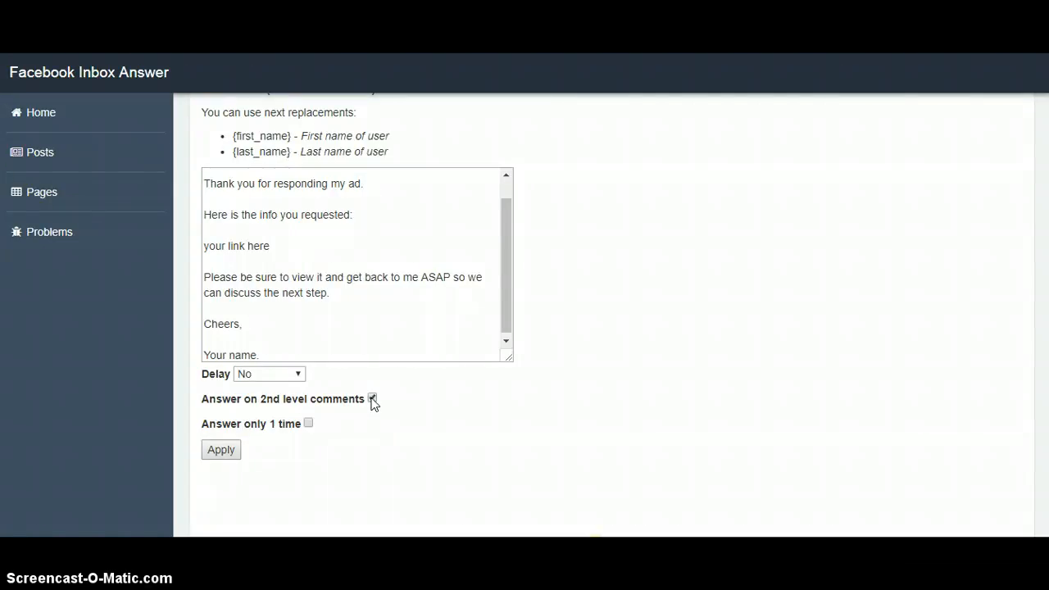
left_click(372, 399)
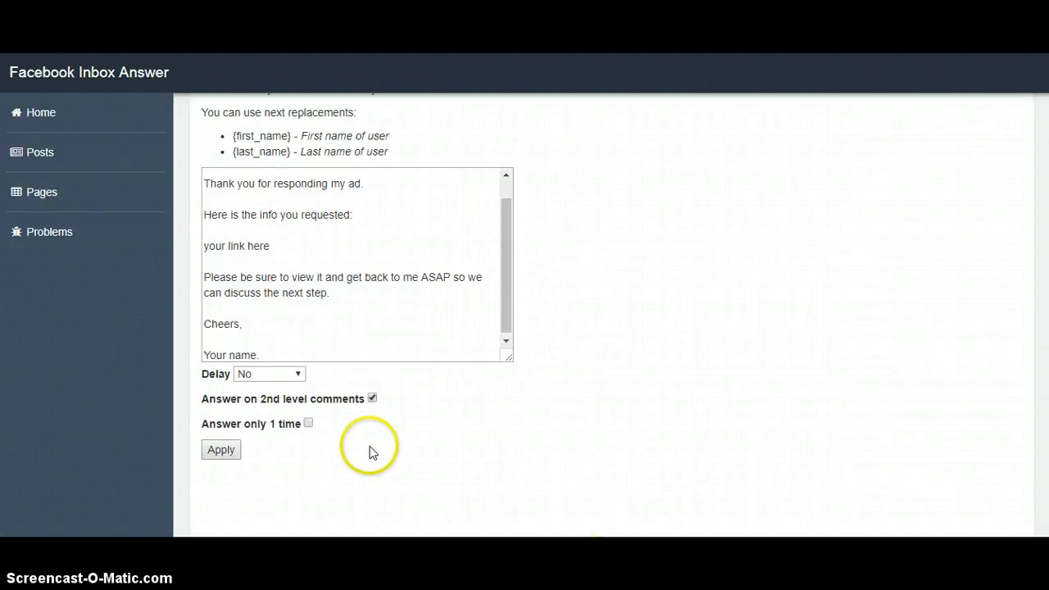
mouse_move(309, 424)
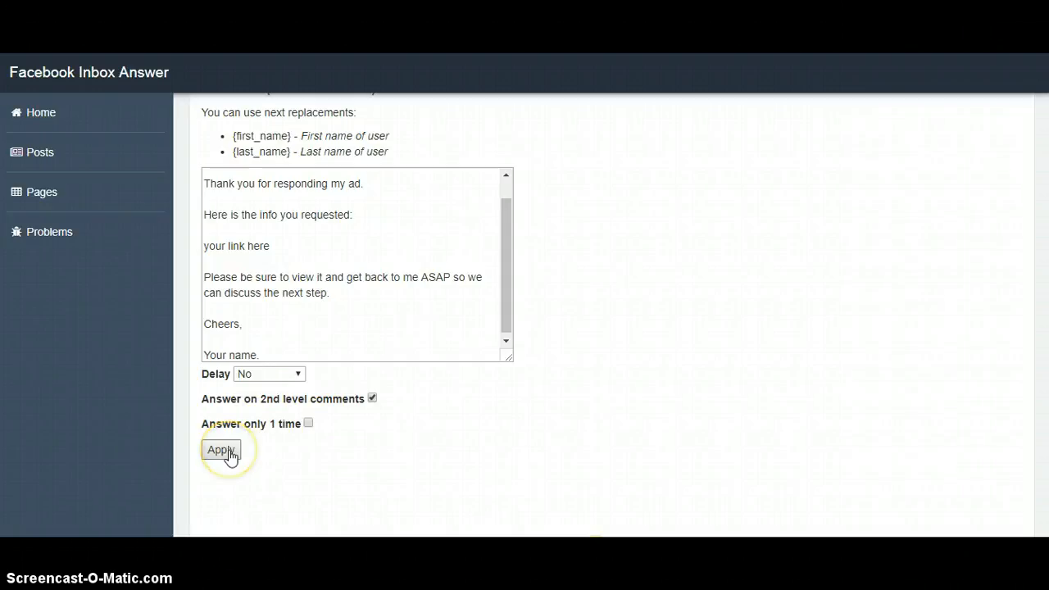
left_click(269, 374)
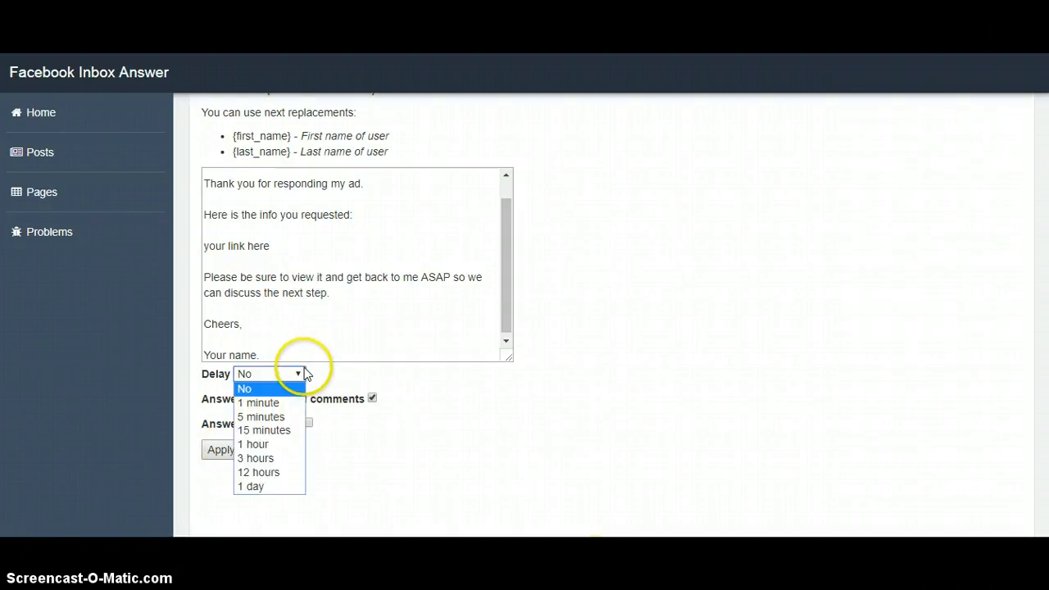
mouse_move(258, 402)
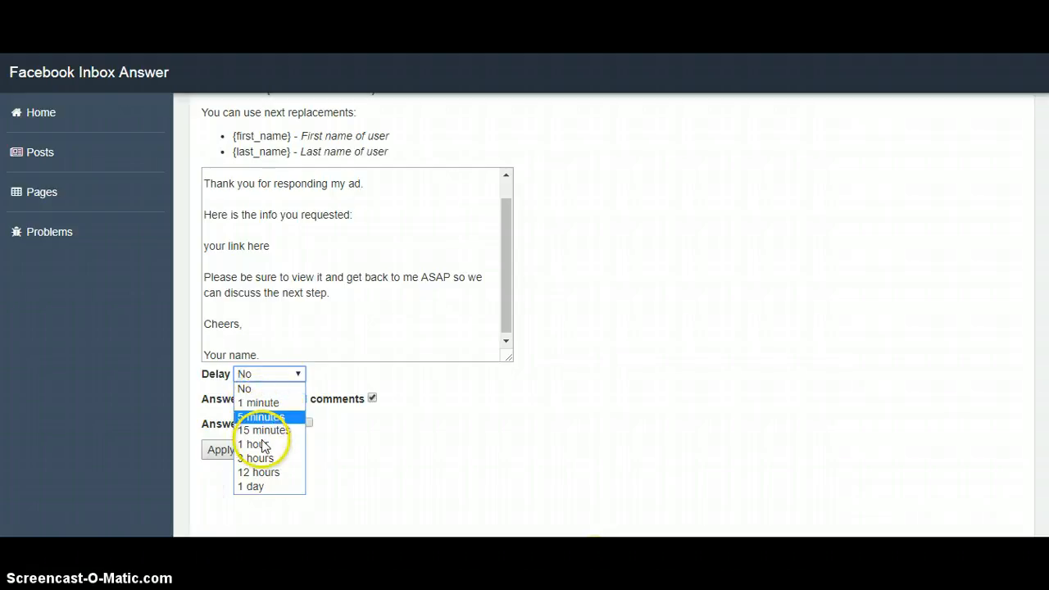
left_click(244, 388)
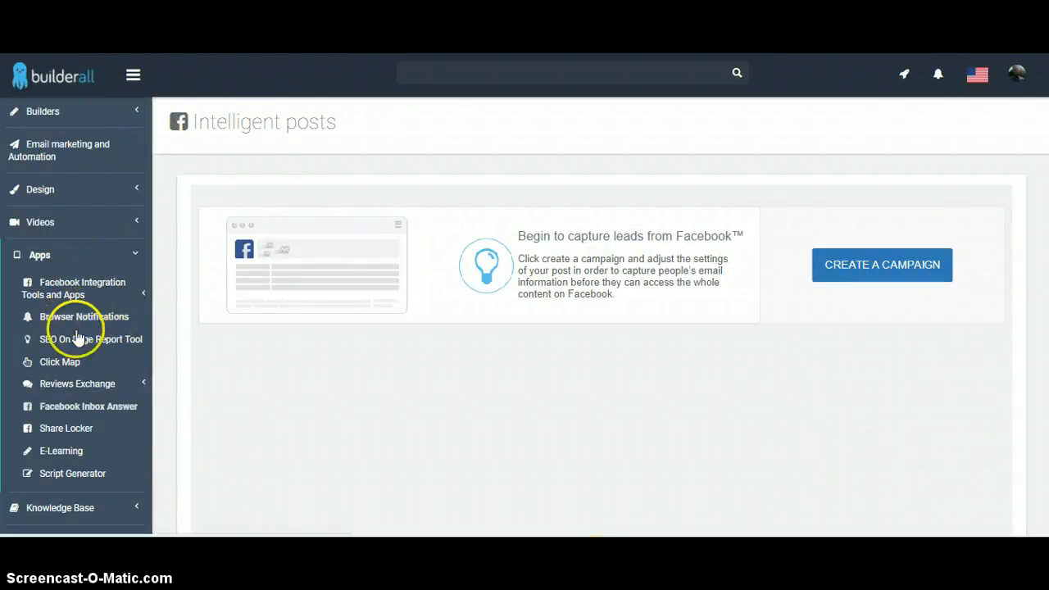
mouse_move(89, 501)
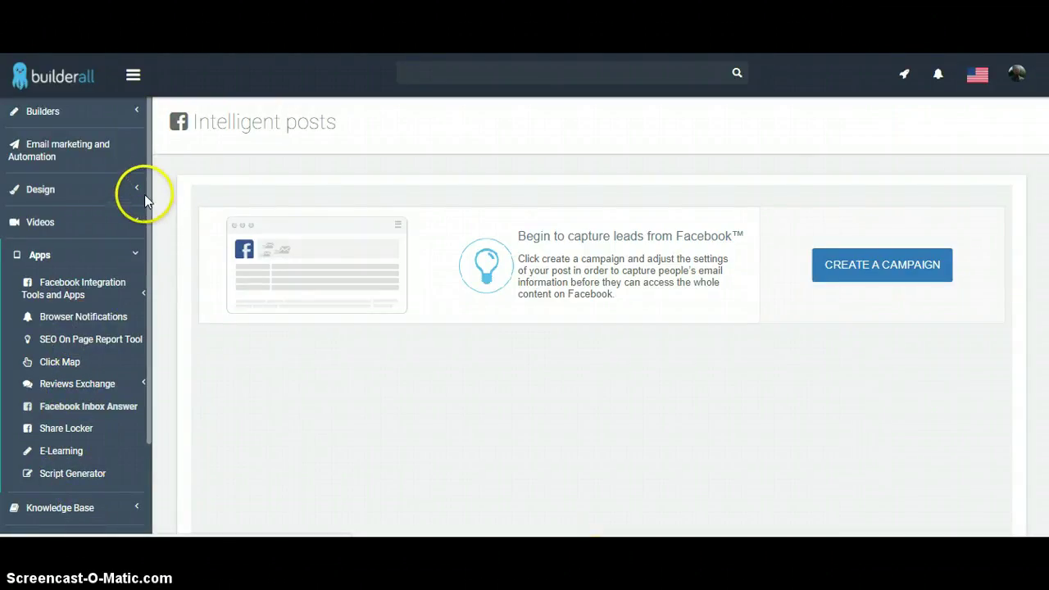
mouse_move(45, 143)
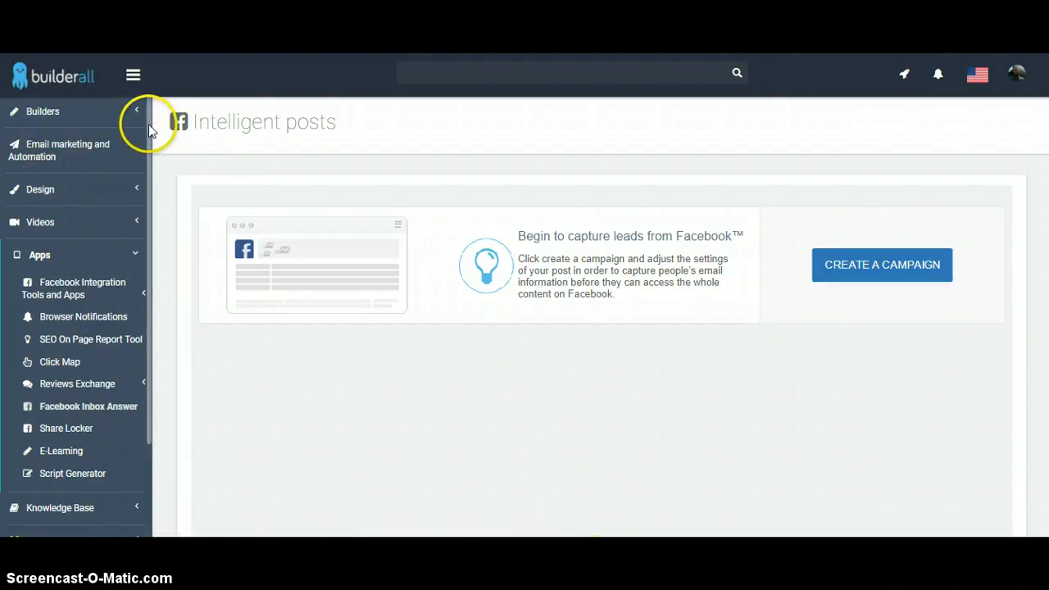
scroll("down", 3)
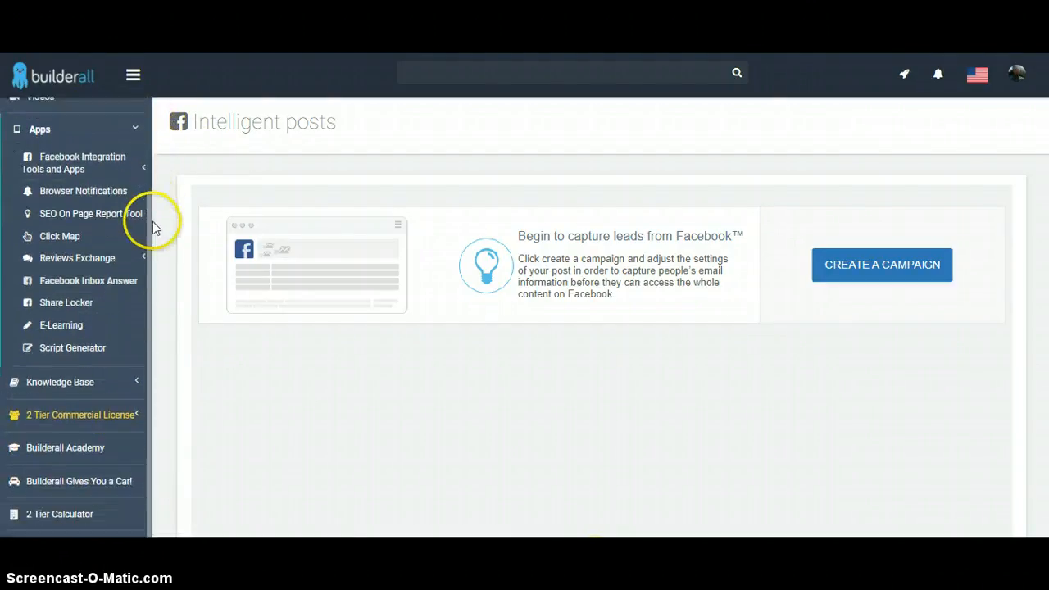